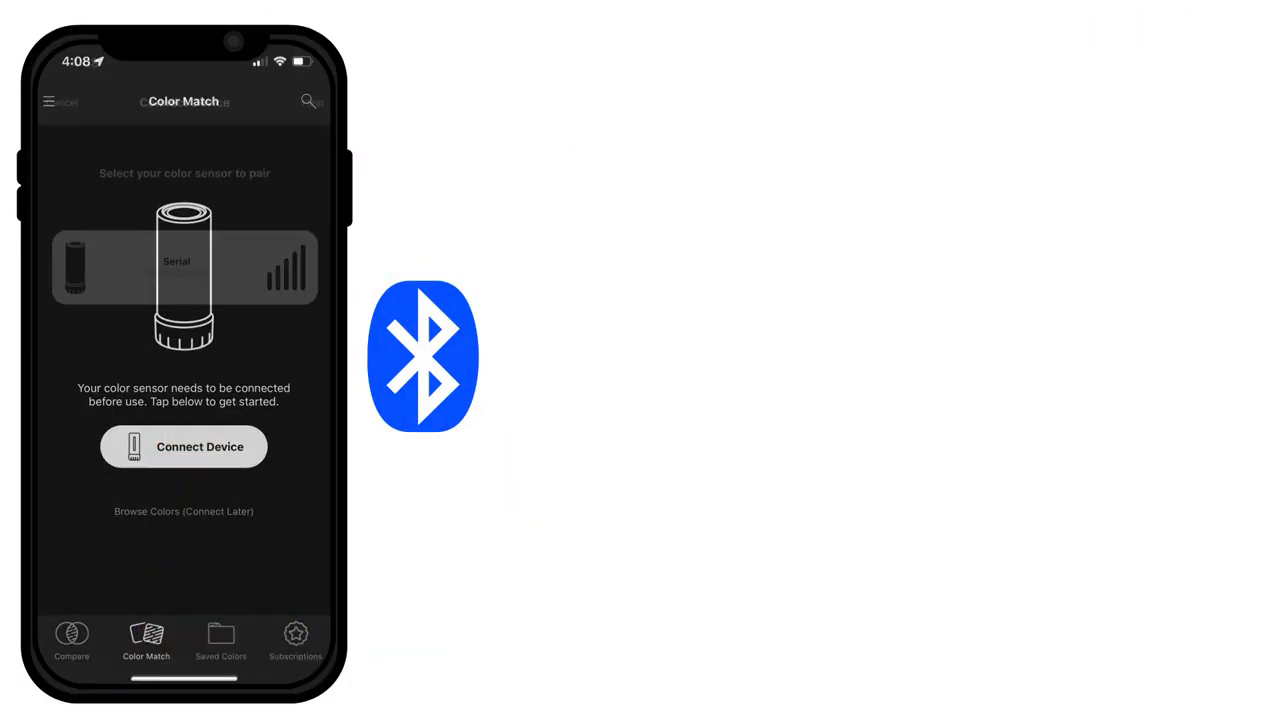
Start pairing from Color Match so the Connect Device list shows the available Serial sensor.
left_click(184, 446)
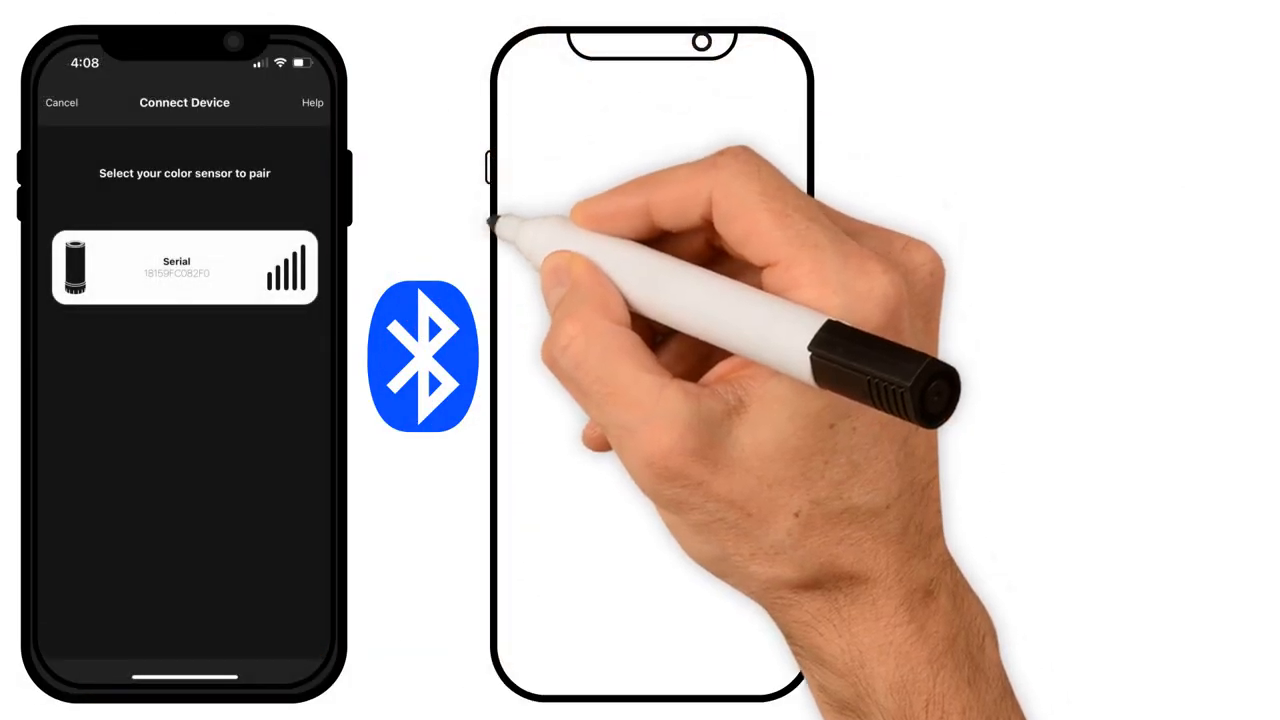